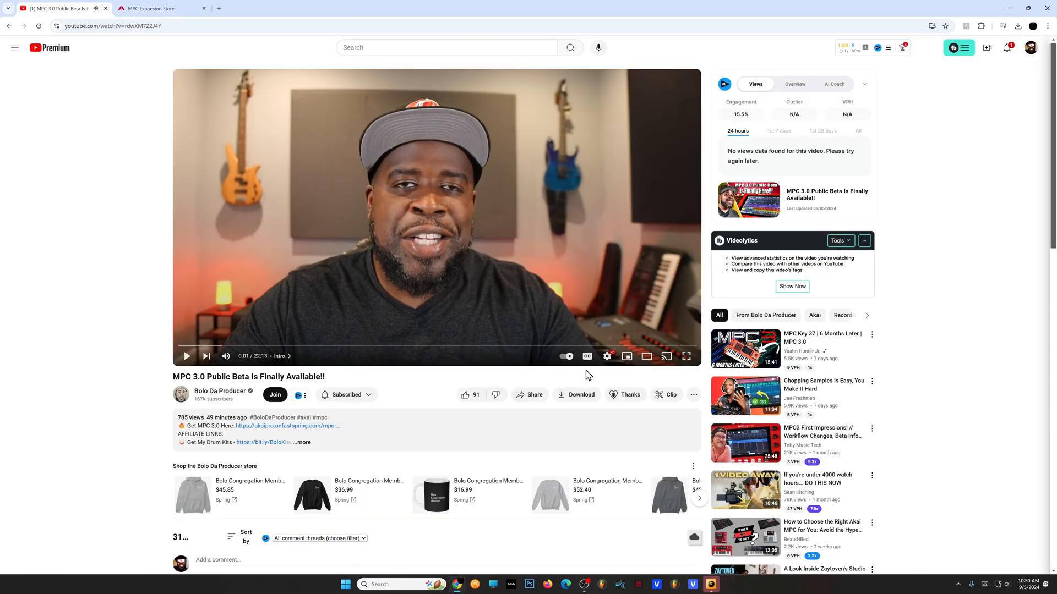
Follow the Akai store link to the free MPC 3 Public Beta checkout
click(465, 396)
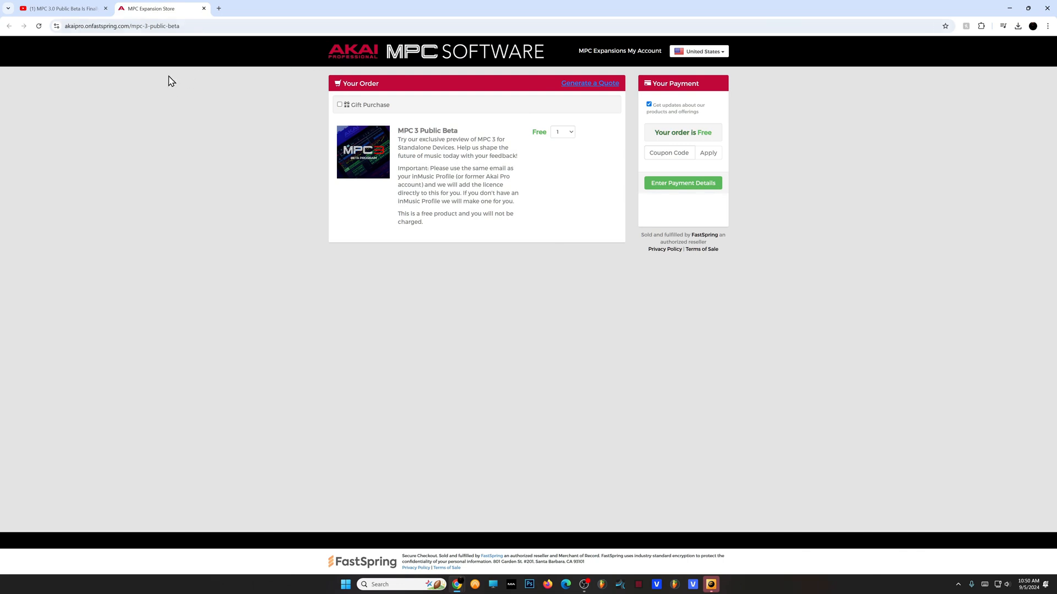
mouse_move(465, 172)
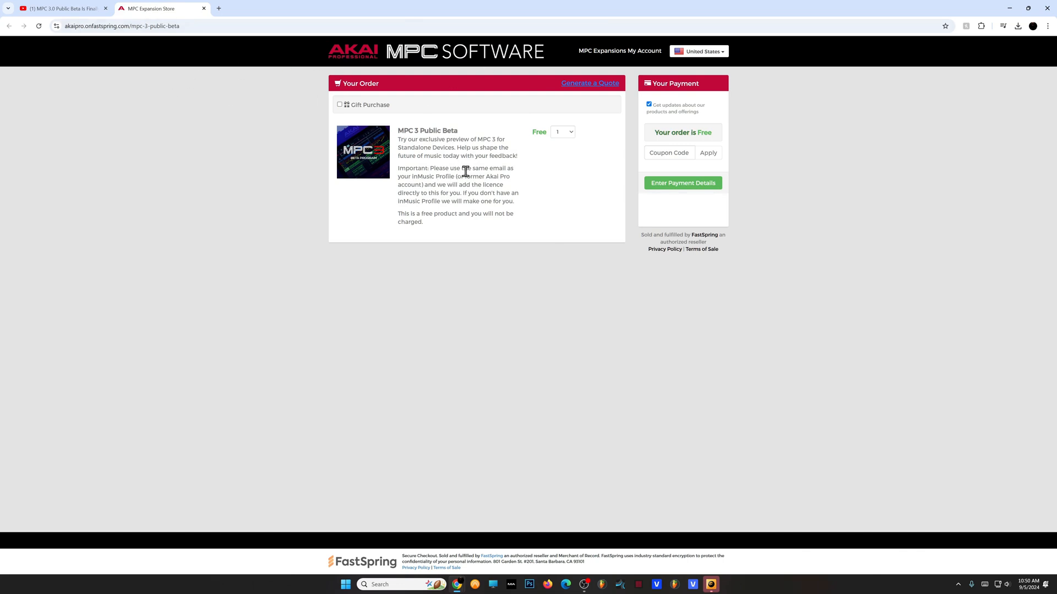
mouse_move(443, 176)
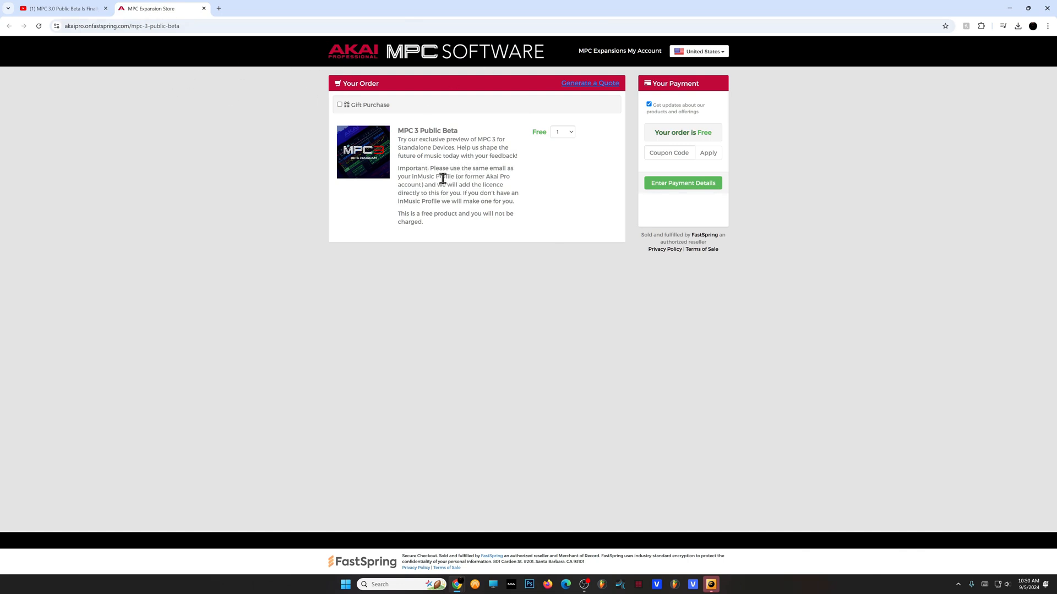
mouse_move(557, 233)
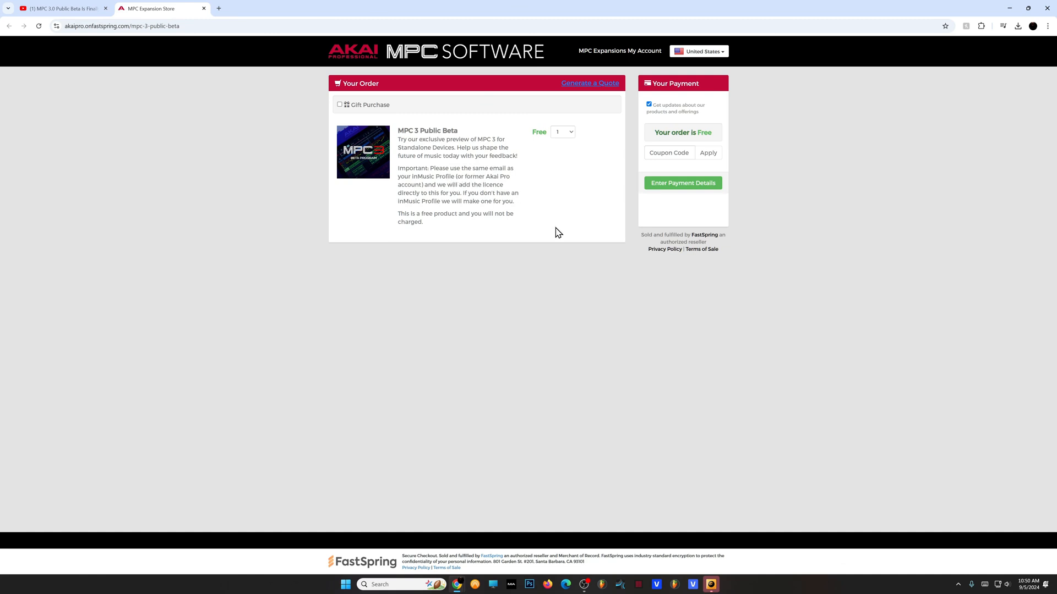
mouse_move(582, 226)
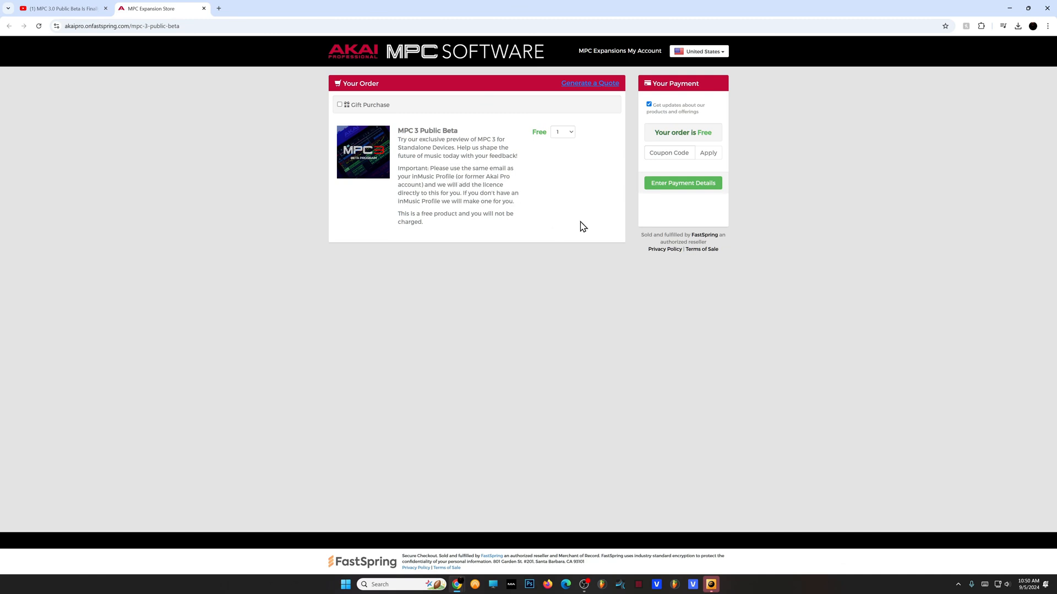
mouse_move(563, 249)
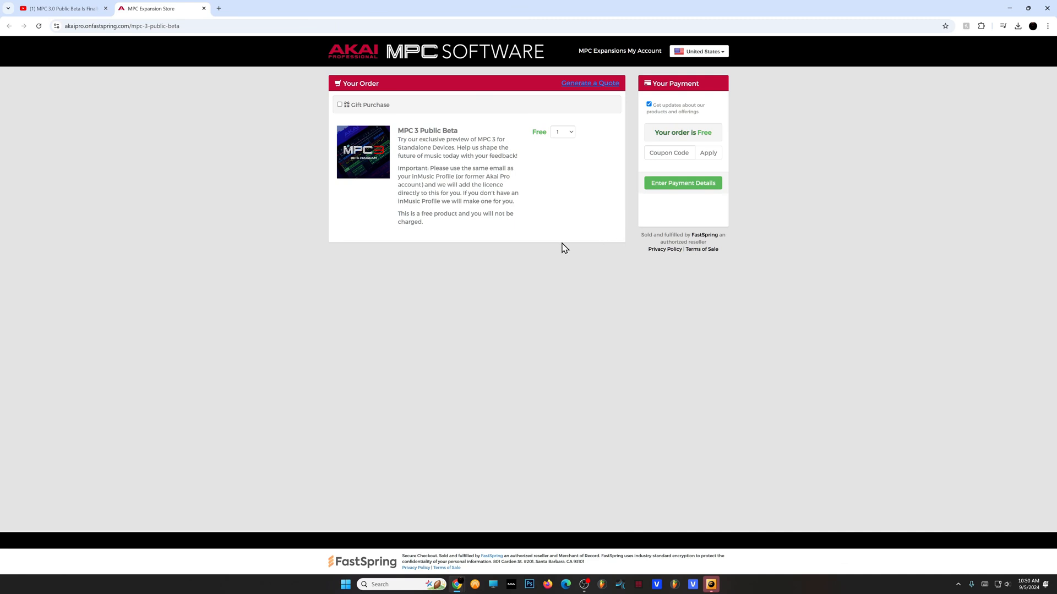
mouse_move(353, 70)
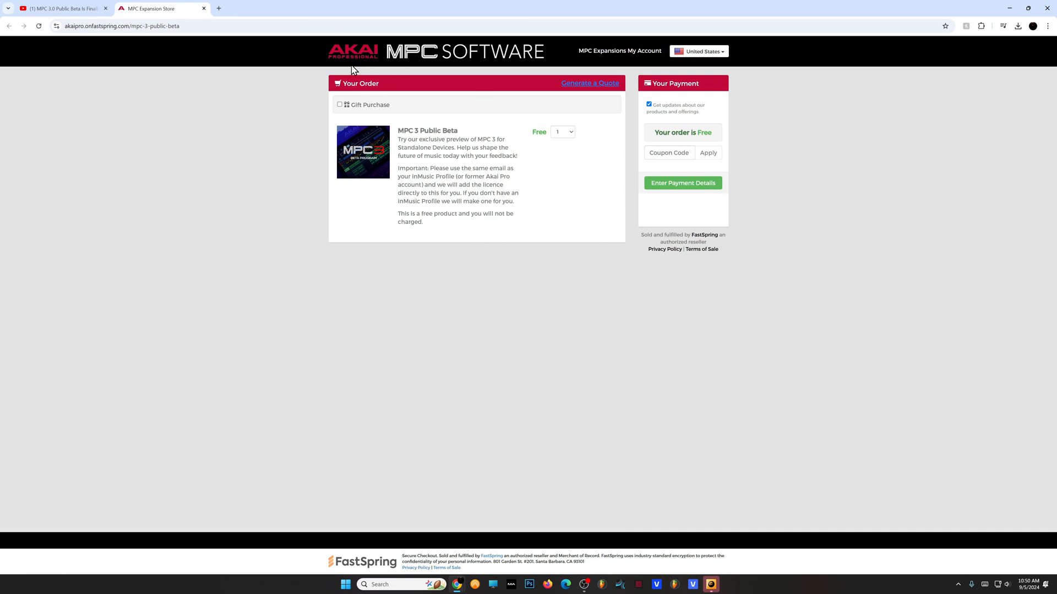
mouse_move(649, 148)
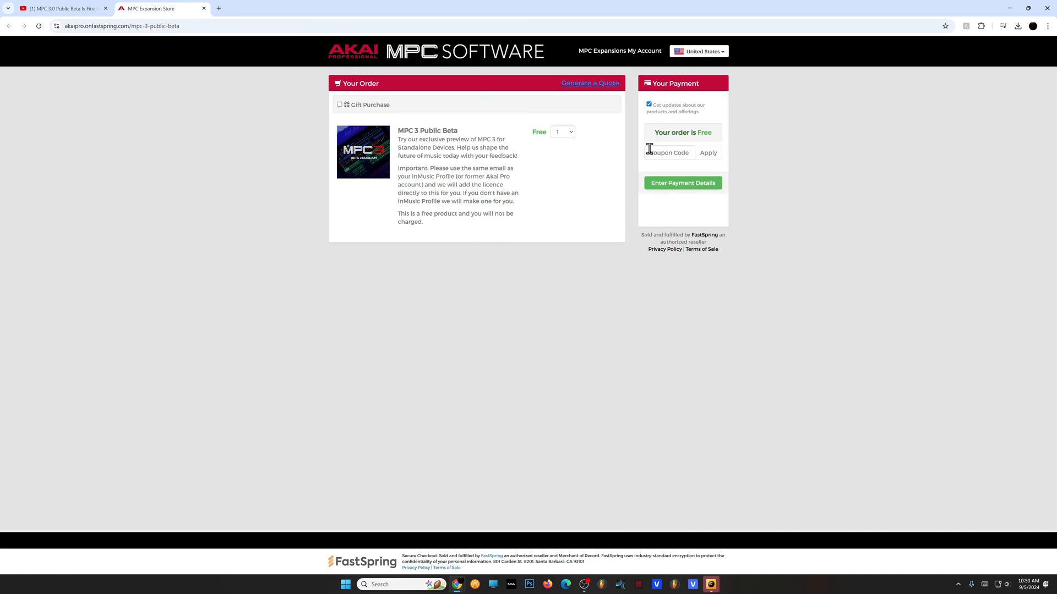
mouse_move(408, 170)
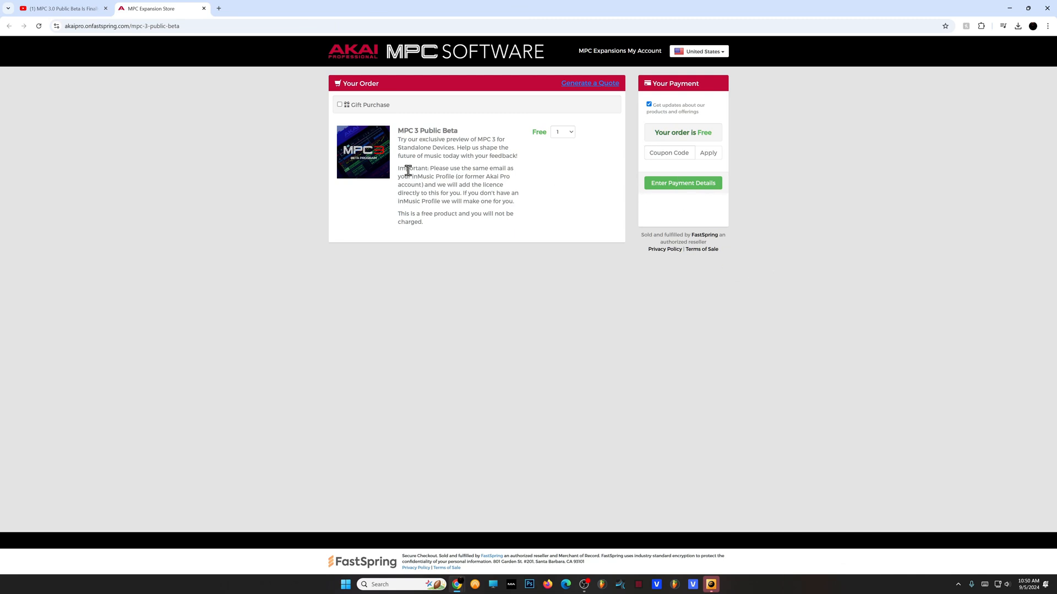
Complete the free MPC 3 Public Beta order via Enter Payment Details
click(682, 183)
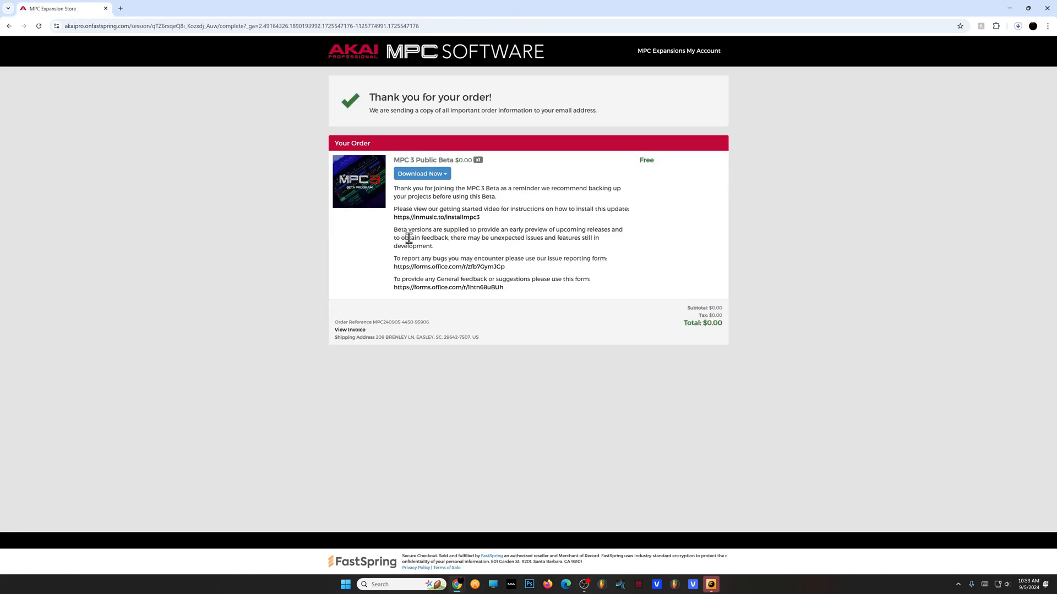
mouse_move(904, 281)
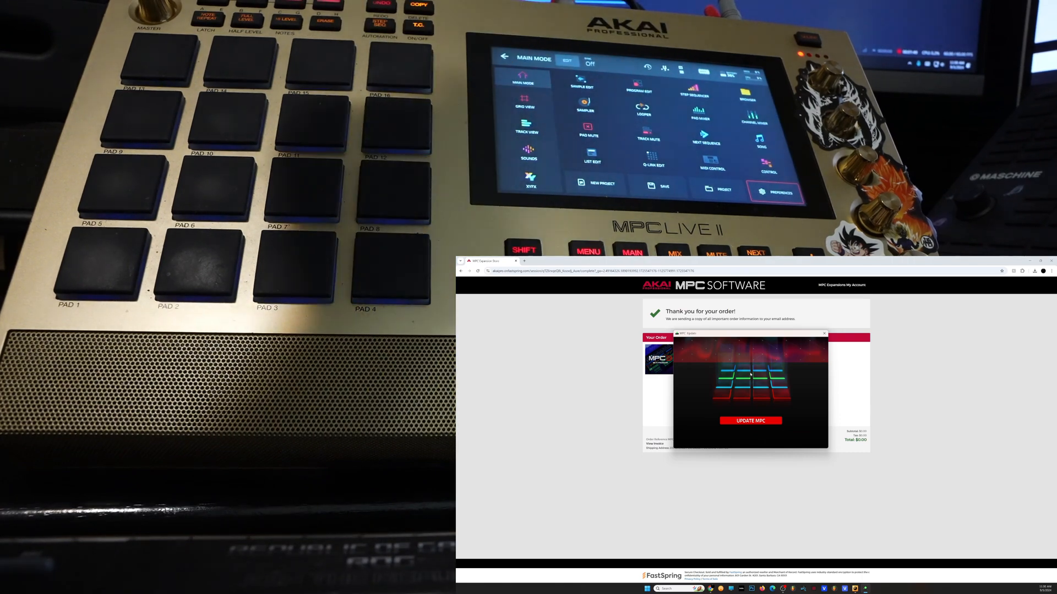
Run UPDATE MPC to install the 3.4 beta firmware on the MPC Live II until DONE
click(775, 191)
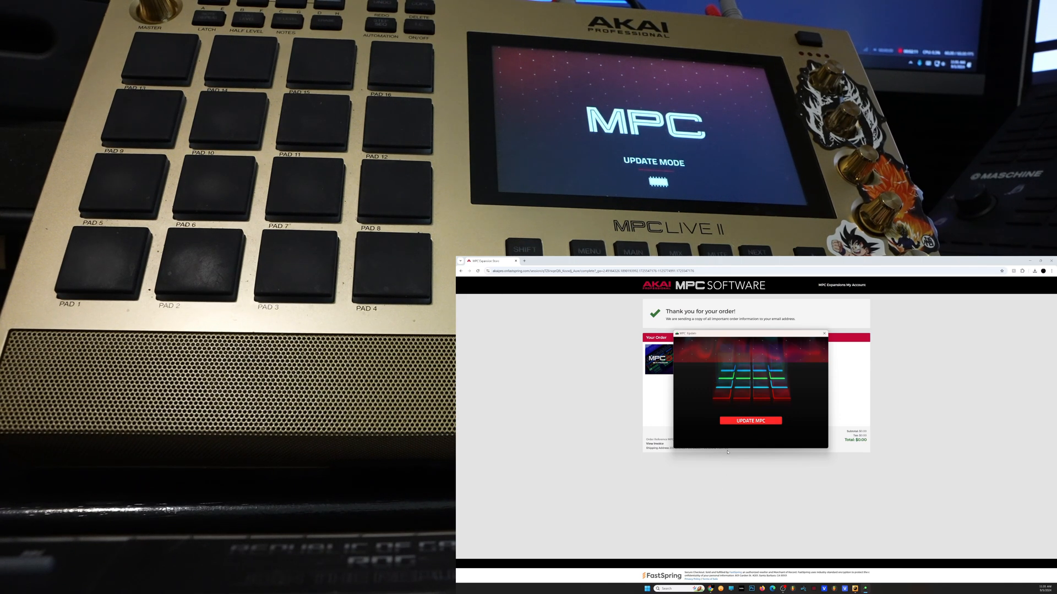
click(750, 420)
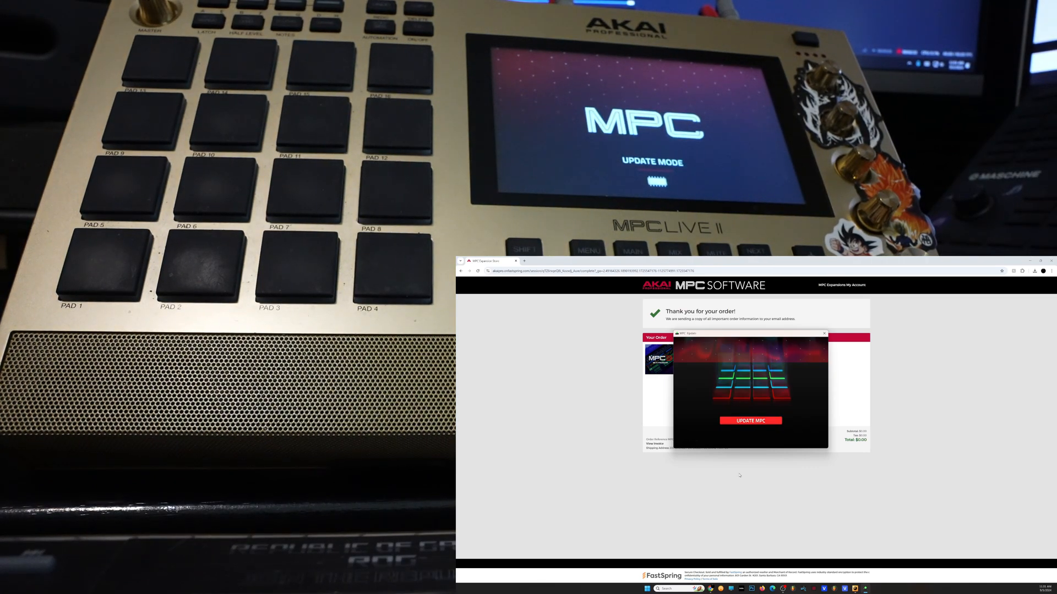
click(750, 420)
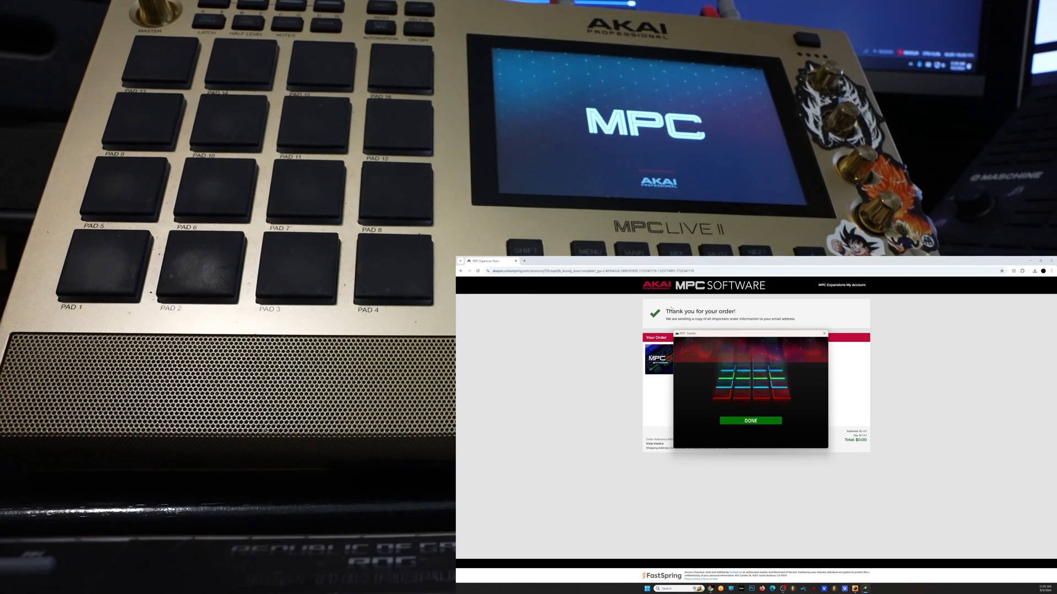
click(750, 420)
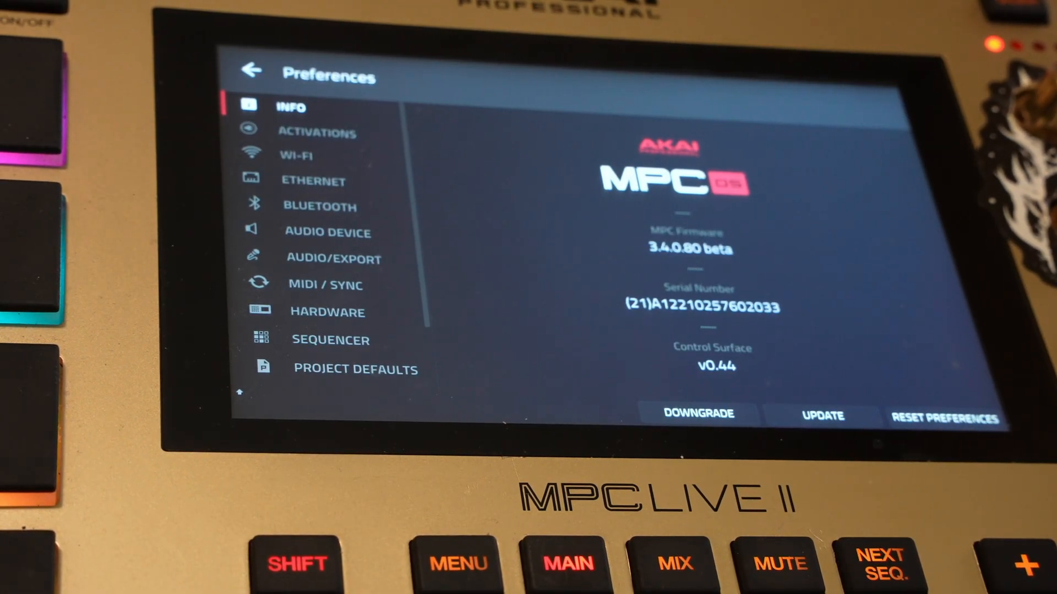
Return the MPC Live II to its main menu running firmware 3.4.0.80 beta
click(567, 562)
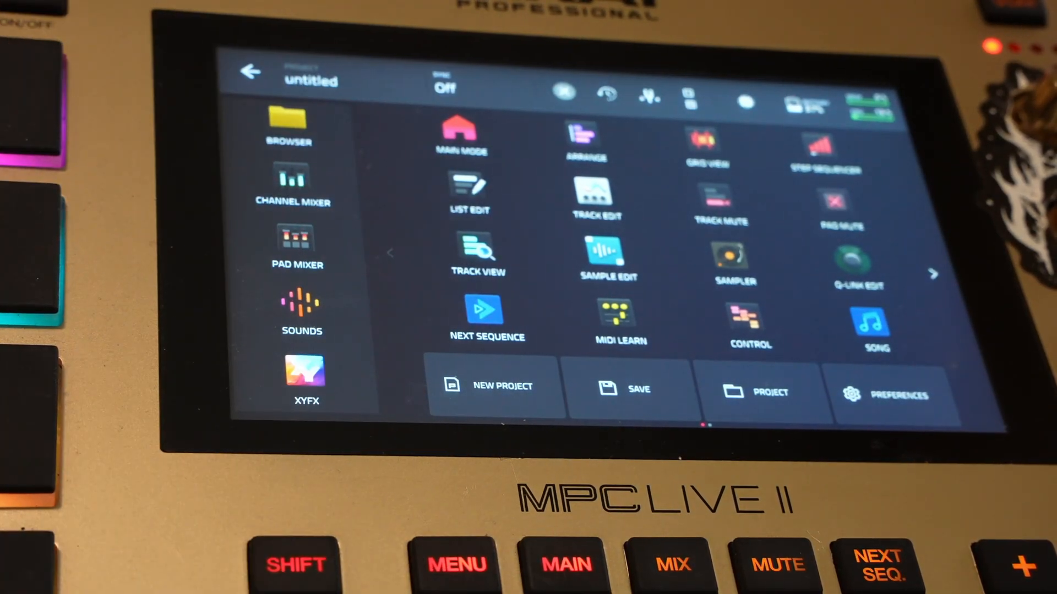
Open MPC Preferences and view Activations to confirm MPC 3 Beta is activated
click(889, 394)
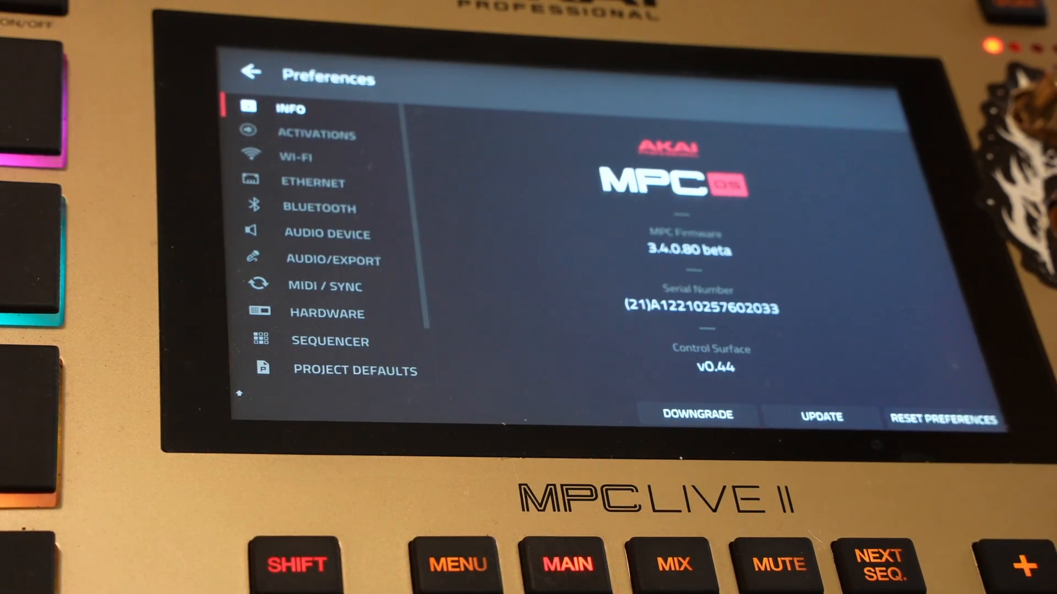
click(317, 133)
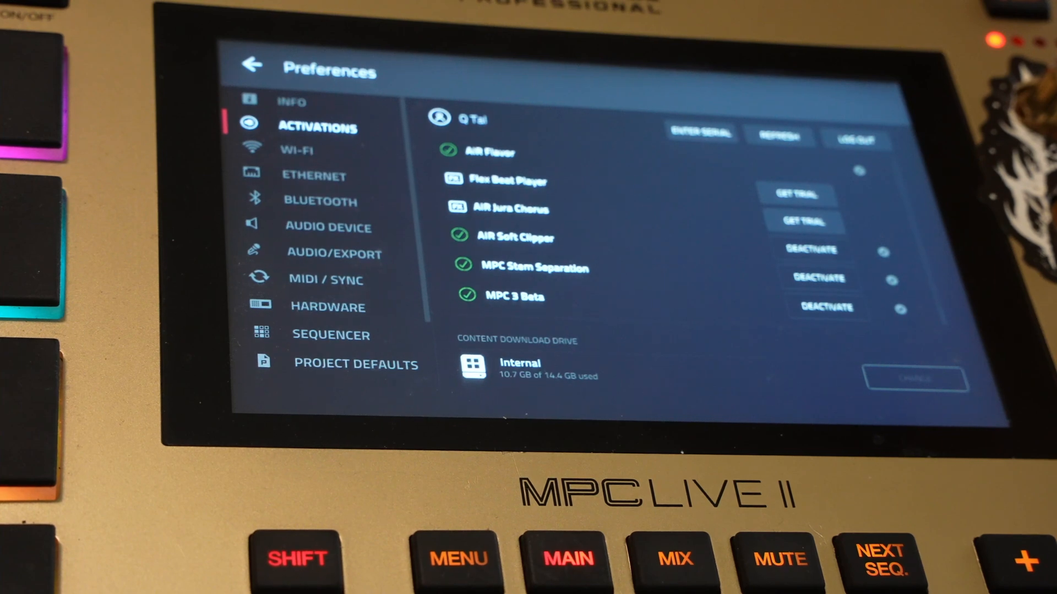